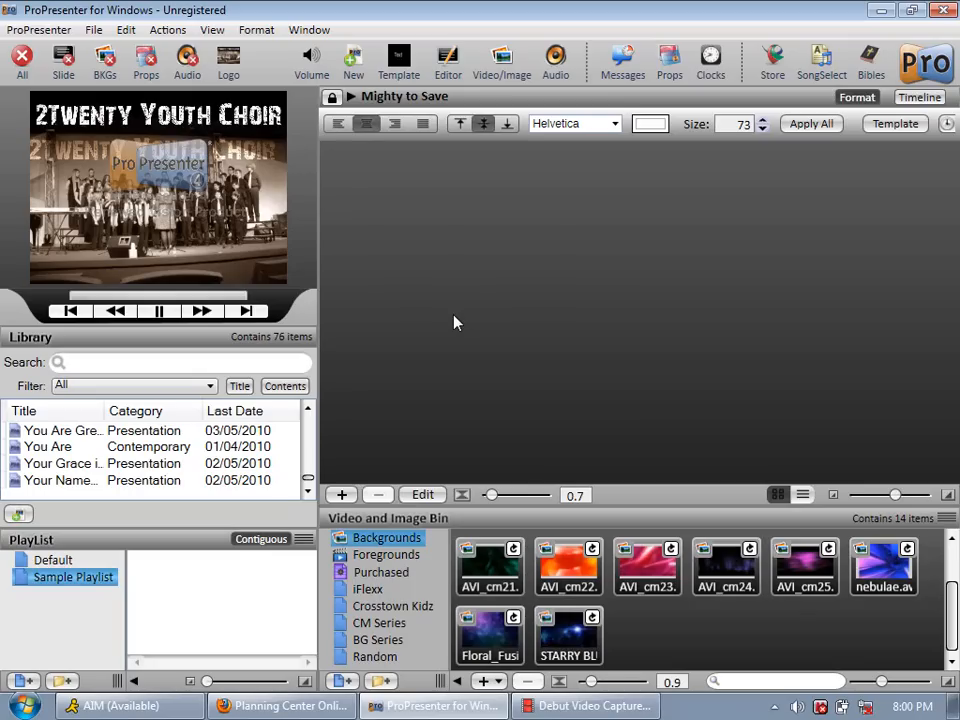
{"action": "mouse_move", "coordinate": [824, 126]}
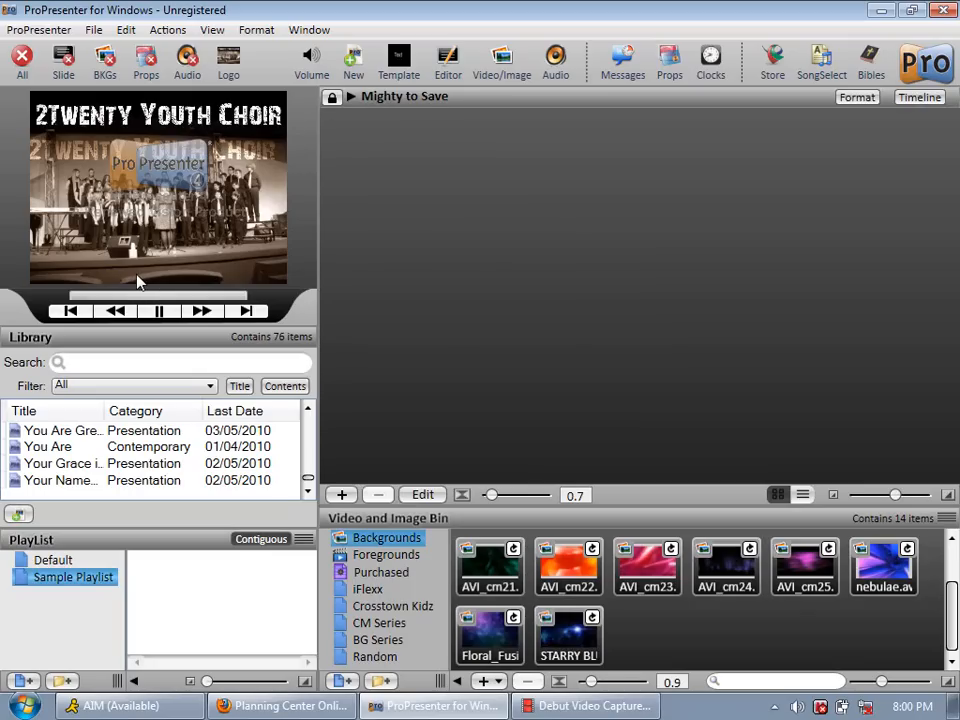
{"action": "mouse_move", "coordinate": [40, 278]}
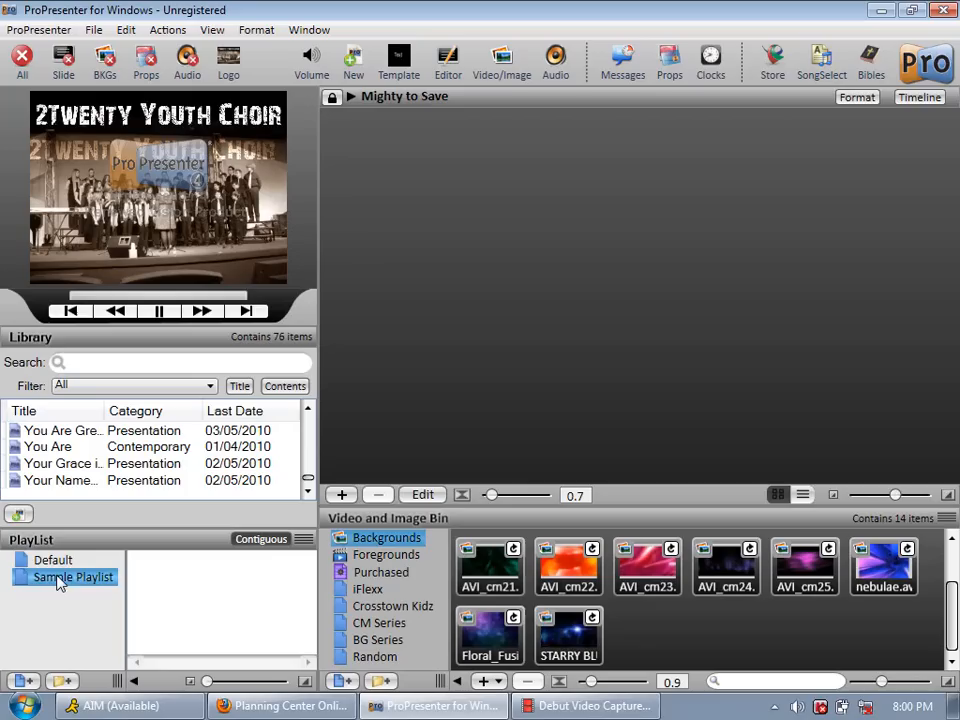
{"action": "mouse_move", "coordinate": [62, 588]}
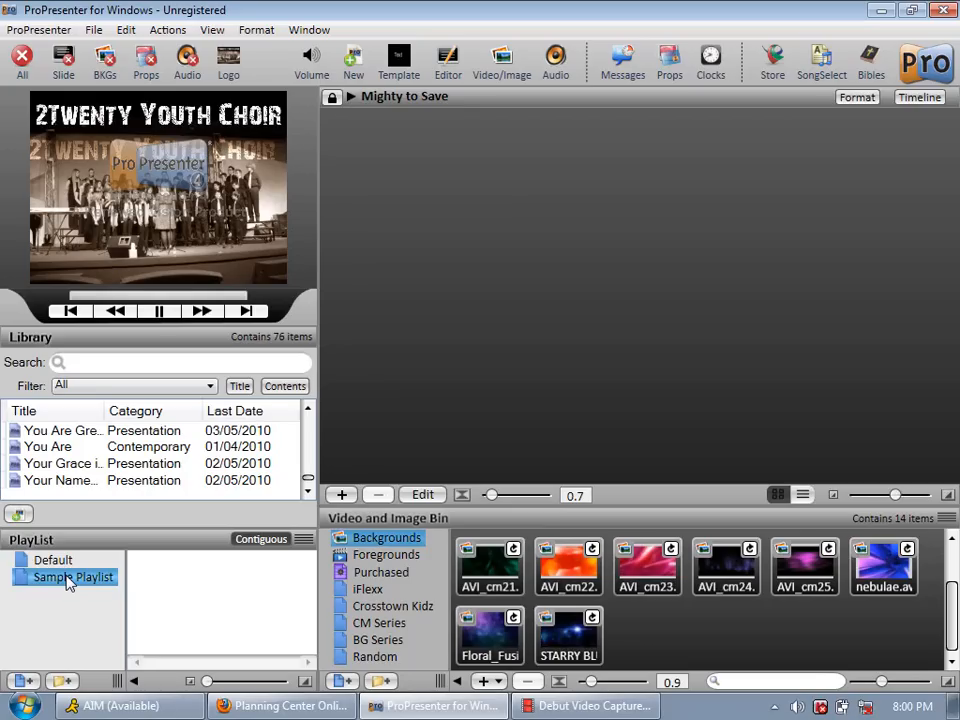
{"action": "mouse_move", "coordinate": [128, 596]}
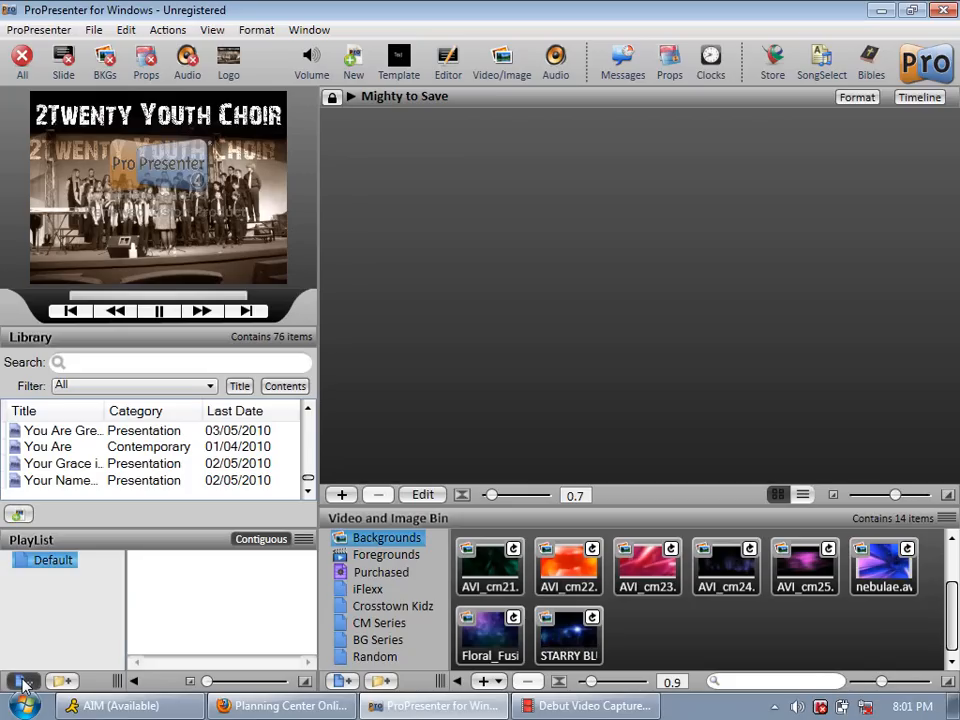
- Add a new playlist named May 5th and show the Foregrounds media collection
{"action": "left_click", "coordinate": [20, 680]}
{"action": "type", "text": "May 5th"}
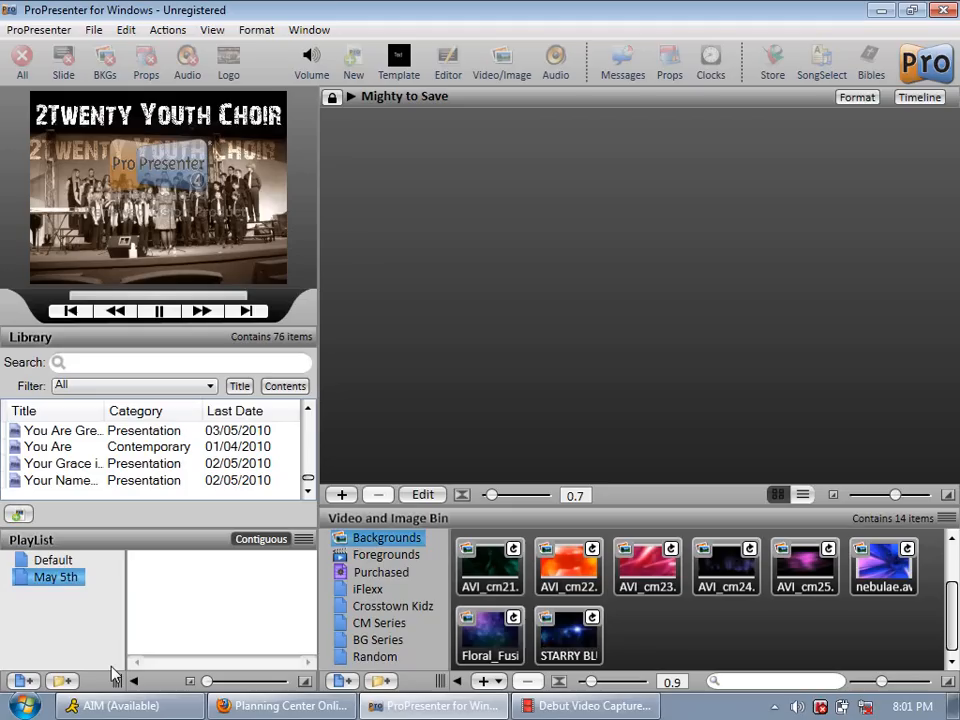
{"action": "mouse_move", "coordinate": [288, 696]}
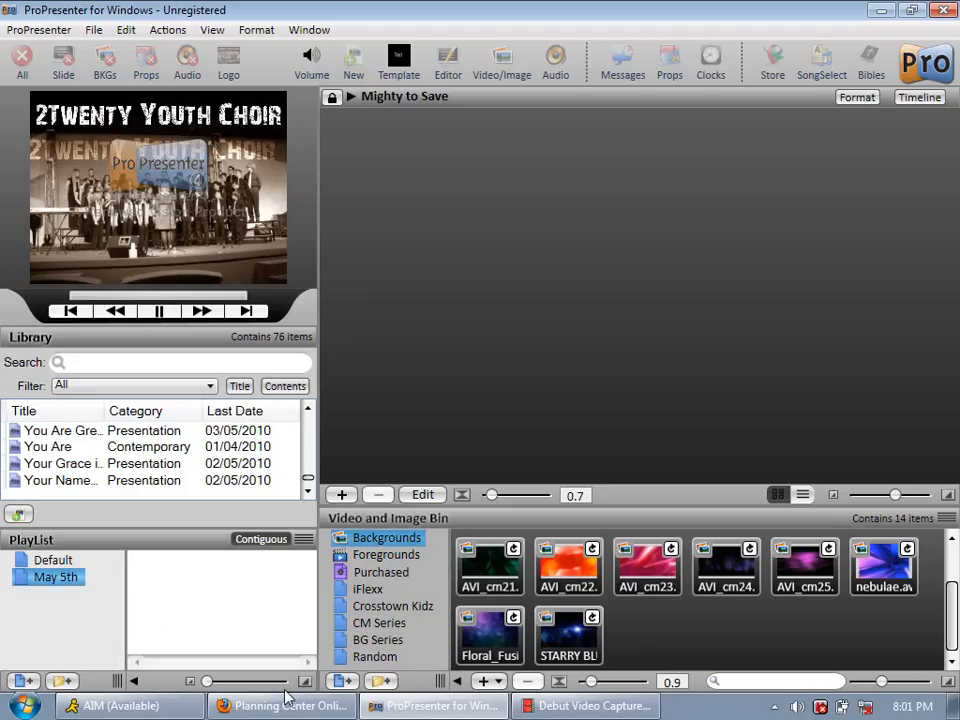
{"action": "mouse_move", "coordinate": [392, 560]}
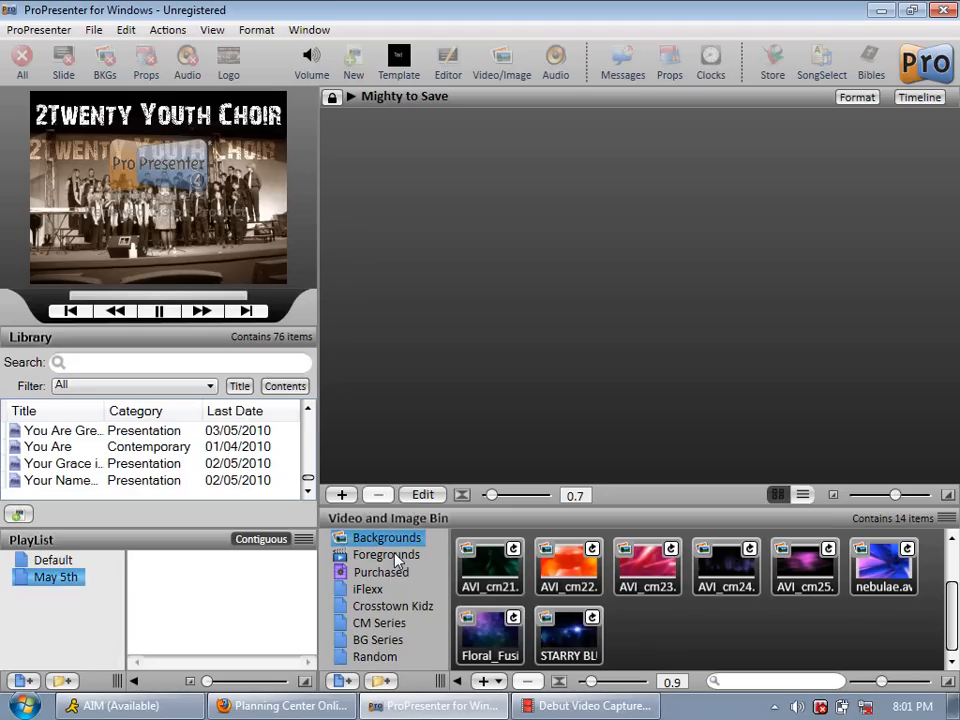
{"action": "left_click", "coordinate": [386, 554]}
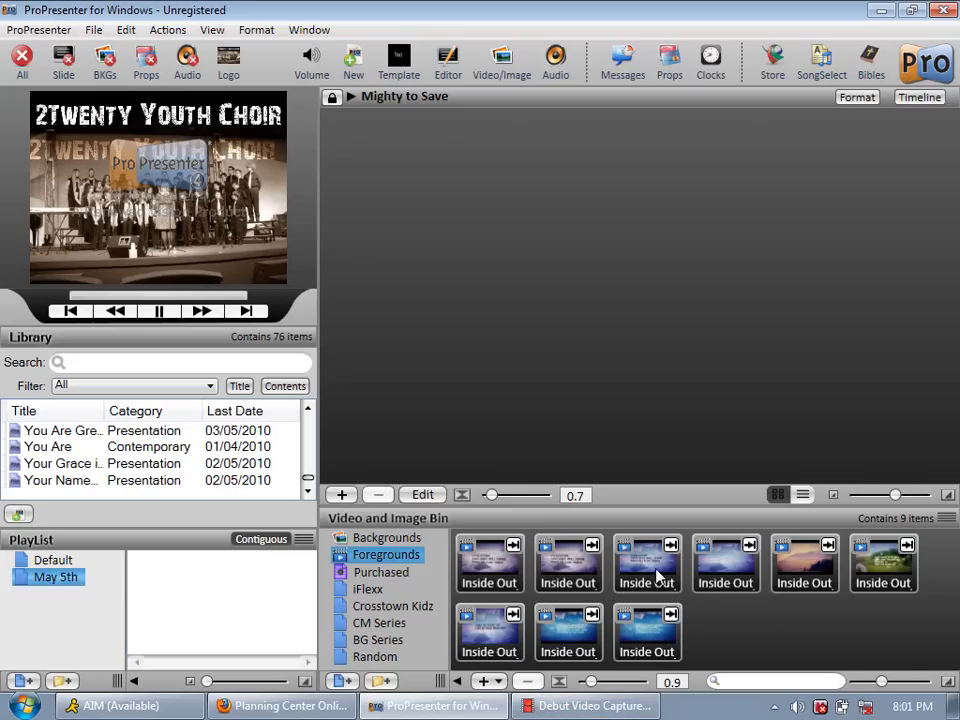
{"action": "mouse_move", "coordinate": [216, 592]}
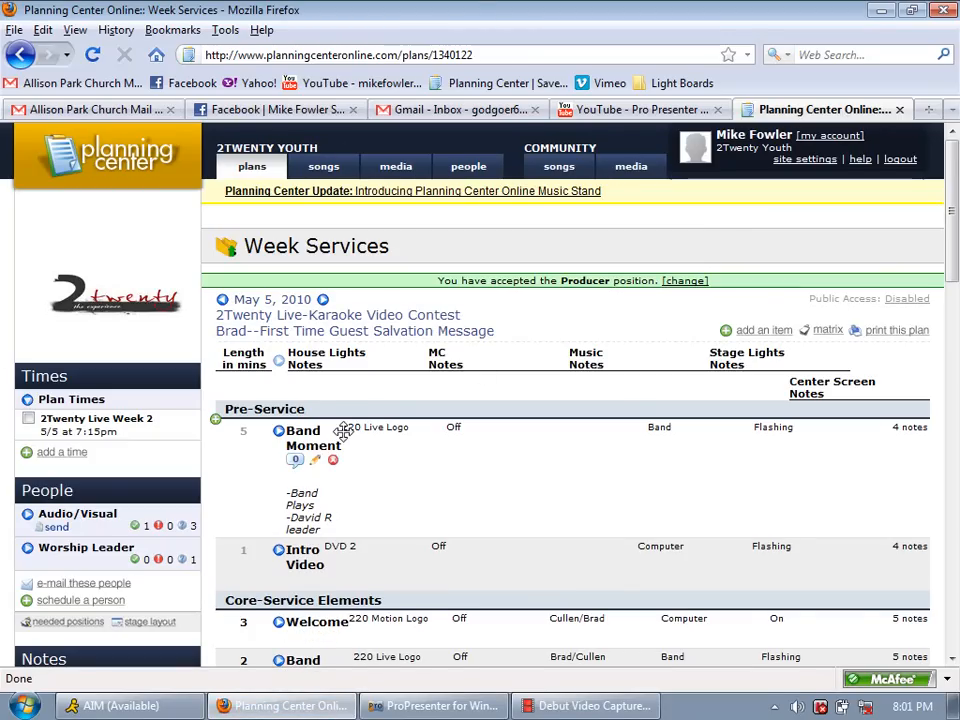
- Review the plan's Worship song list in Planning Center, then return to ProPresenter
{"action": "scroll", "scroll_direction": "down", "scroll_amount": 3}
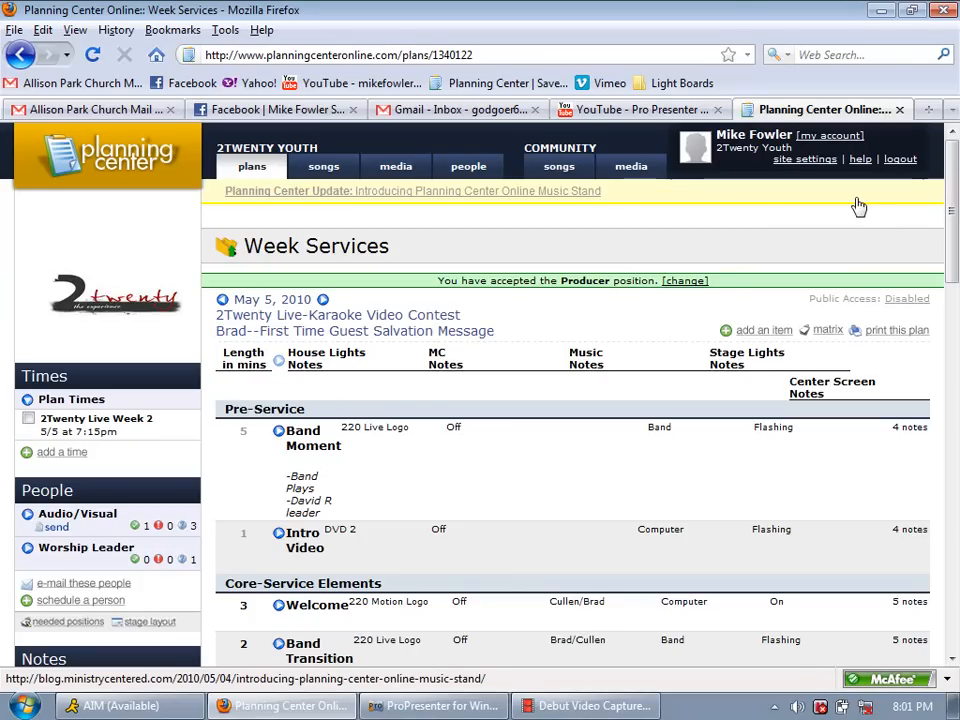
{"action": "mouse_move", "coordinate": [916, 192]}
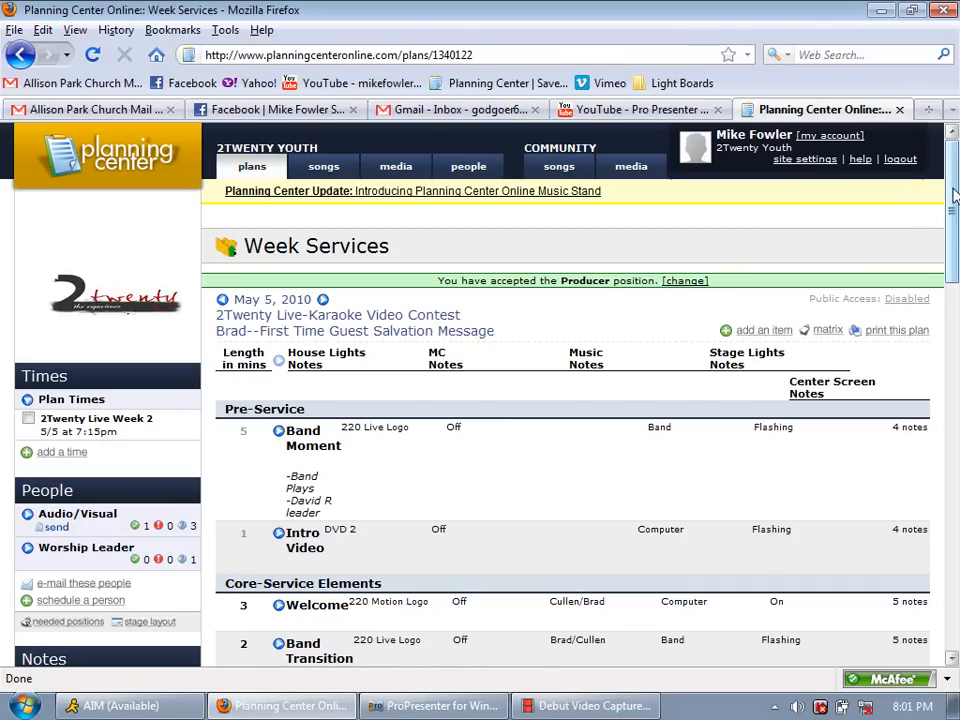
{"action": "scroll", "scroll_direction": "down", "scroll_amount": 3}
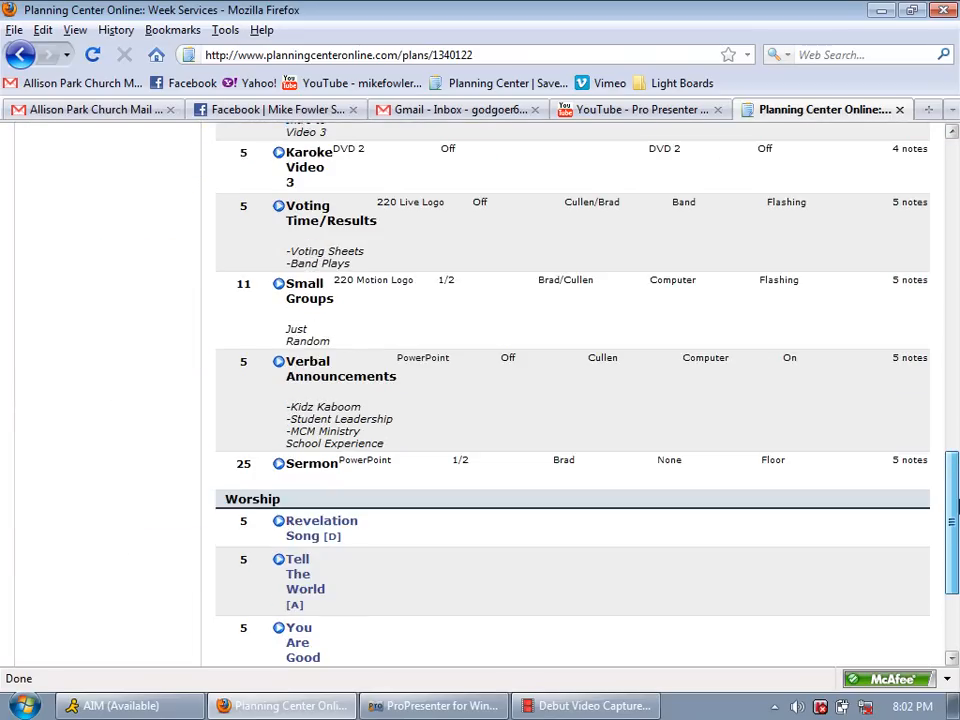
{"action": "scroll", "scroll_direction": "down", "scroll_amount": 3}
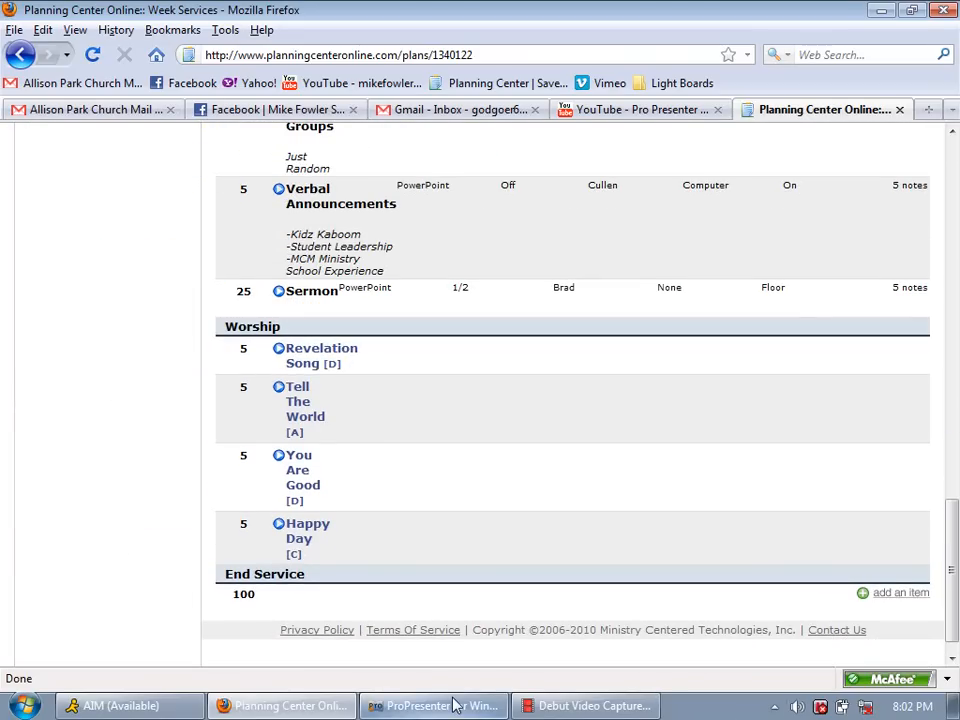
{"action": "left_click", "coordinate": [432, 704]}
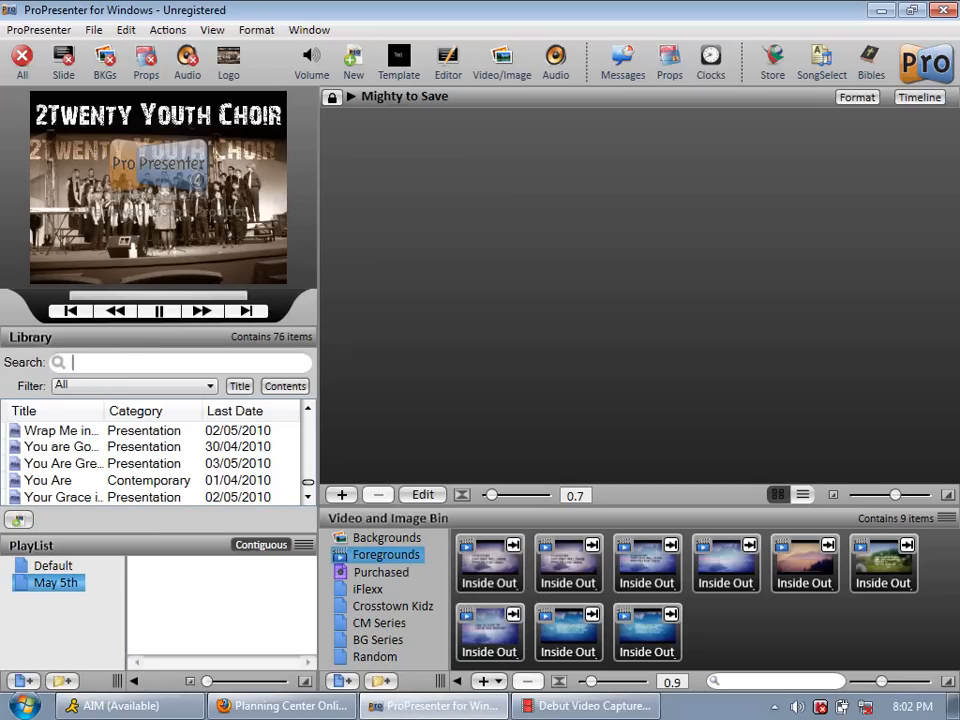
- Search the library titles for 'Revelation' and select the matching song
{"action": "type", "text": "Rwe"}
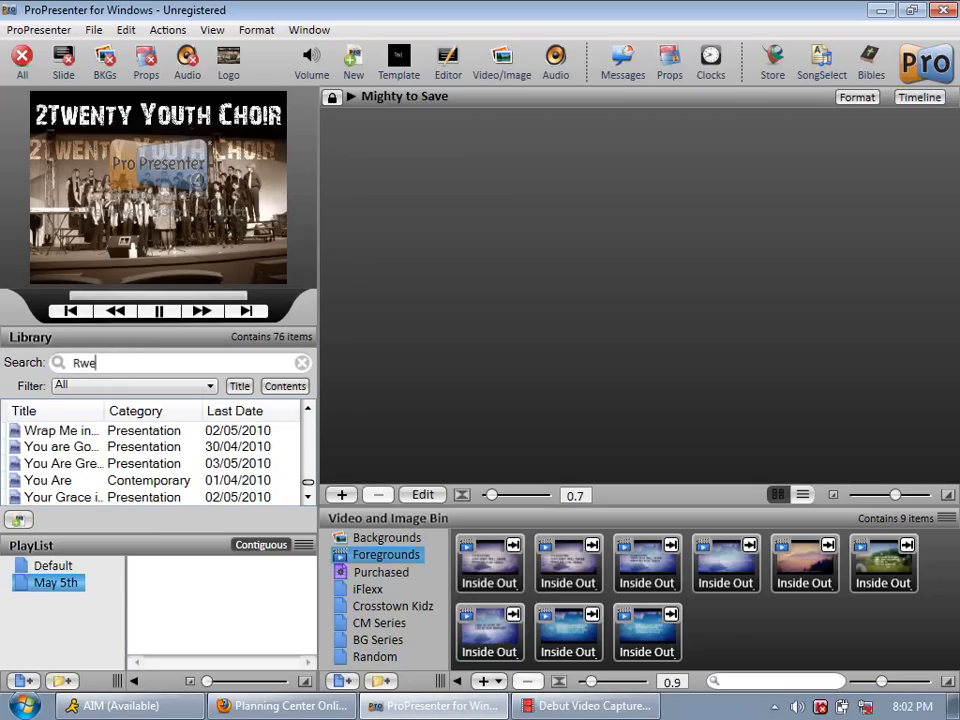
{"action": "key", "text": "BackSpace"}
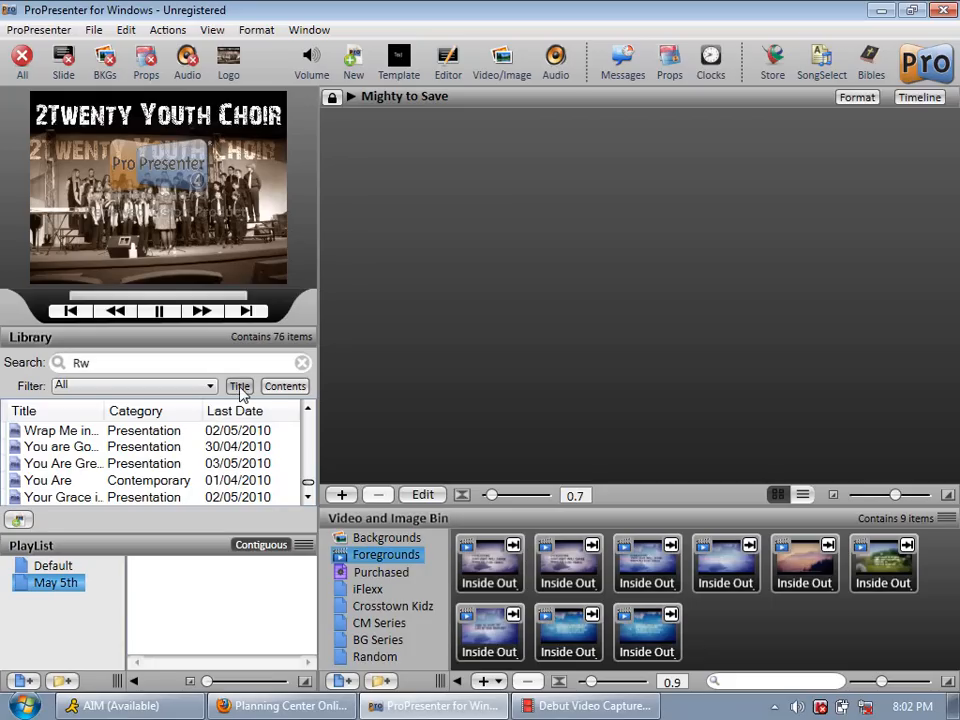
{"action": "left_click", "coordinate": [240, 386]}
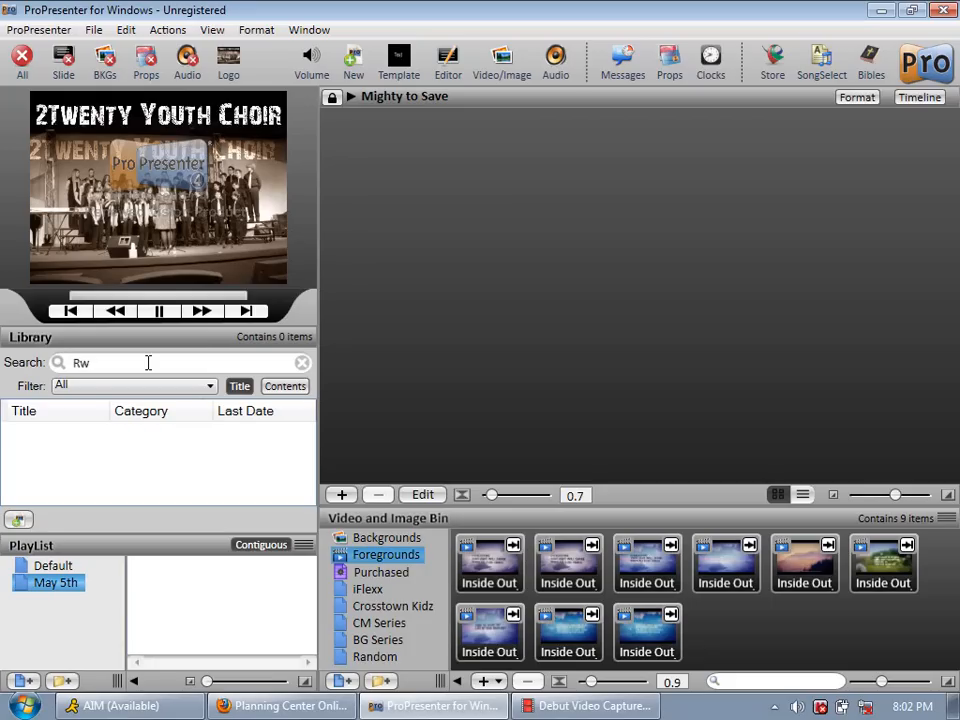
{"action": "key", "text": "BackSpace"}
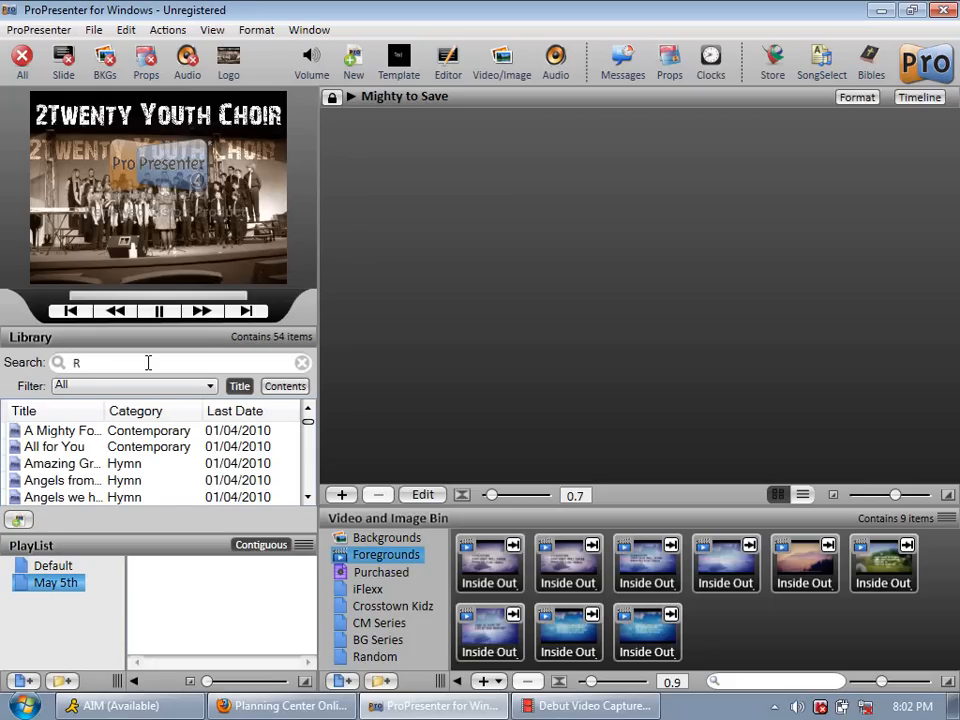
{"action": "type", "text": "evelatio"}
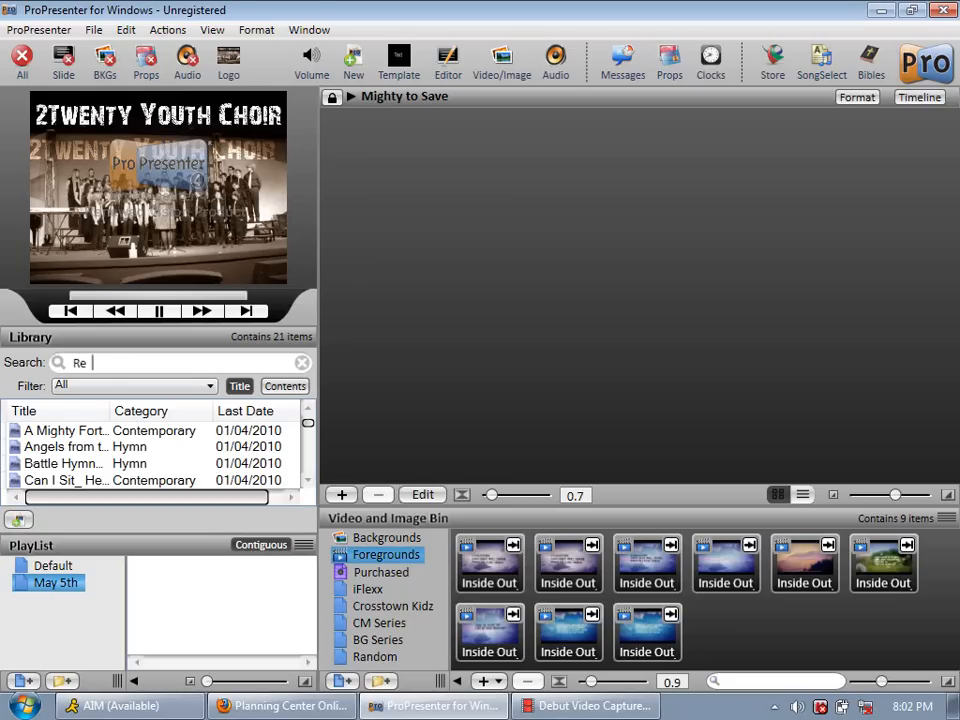
{"action": "left_click", "coordinate": [302, 362]}
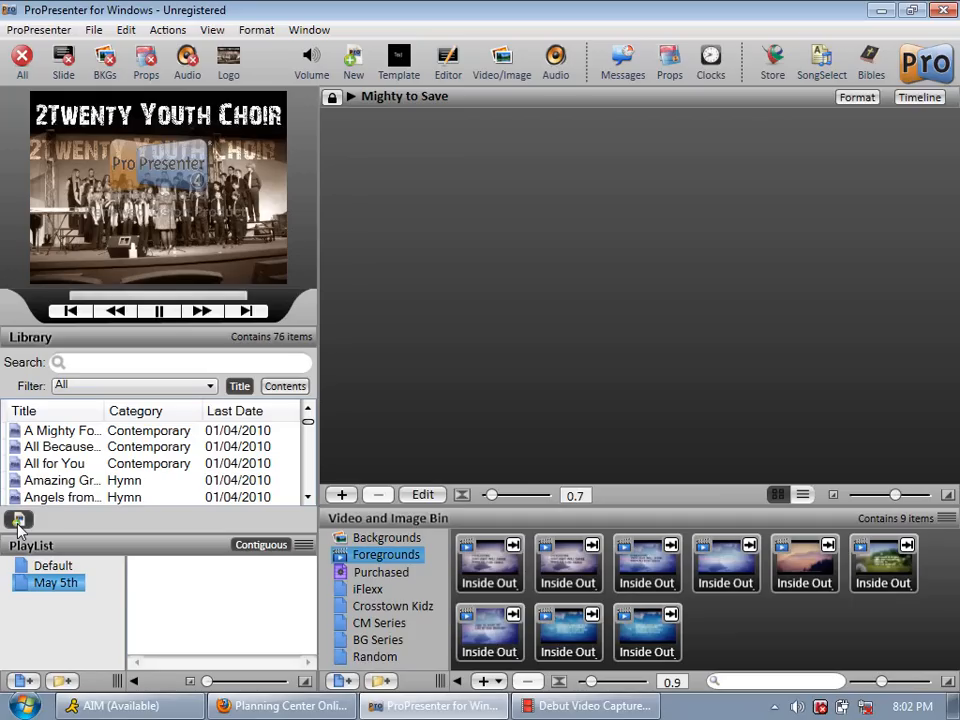
- Create a new presentation for Revelation Song, then go back to the service plan in the browser
{"action": "left_click", "coordinate": [18, 520]}
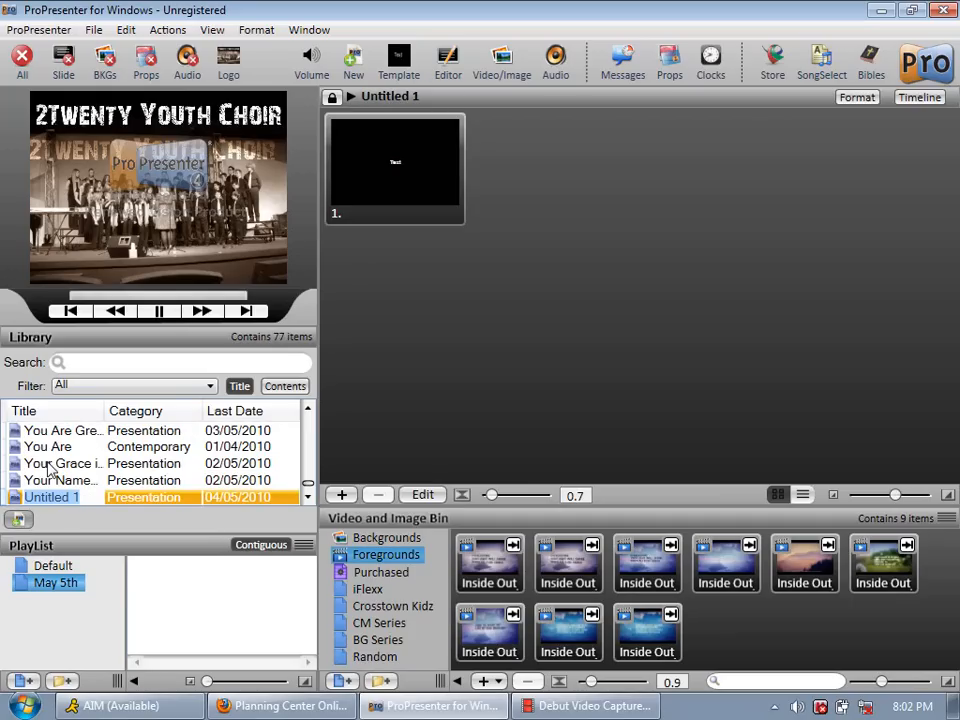
{"action": "mouse_move", "coordinate": [130, 530]}
{"action": "type", "text": "Revelation Songt"}
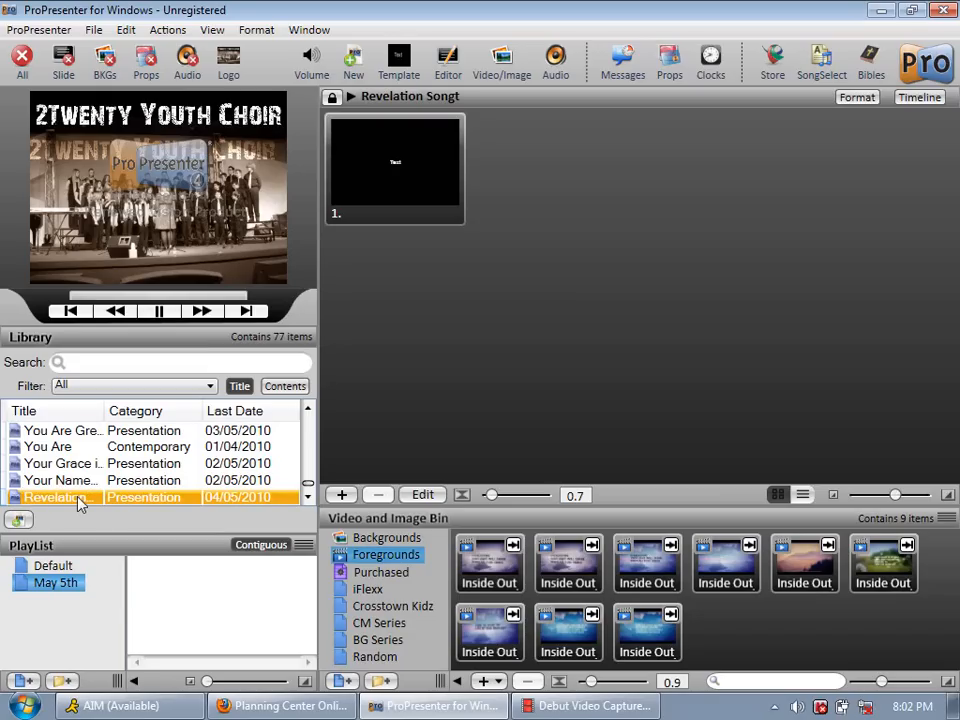
{"action": "mouse_move", "coordinate": [278, 572]}
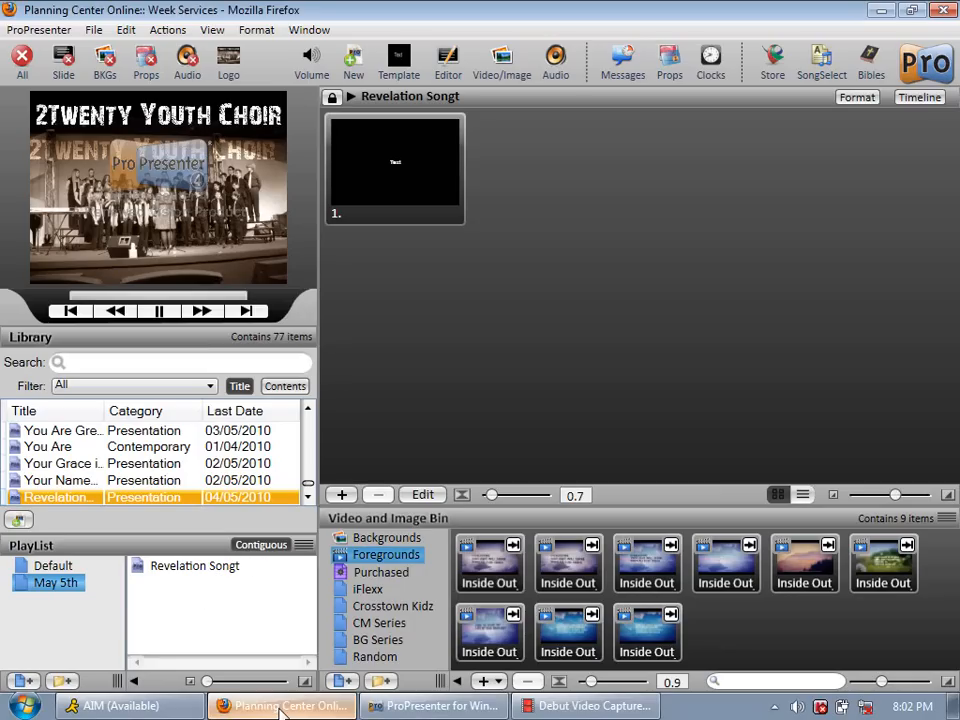
{"action": "left_click", "coordinate": [282, 704]}
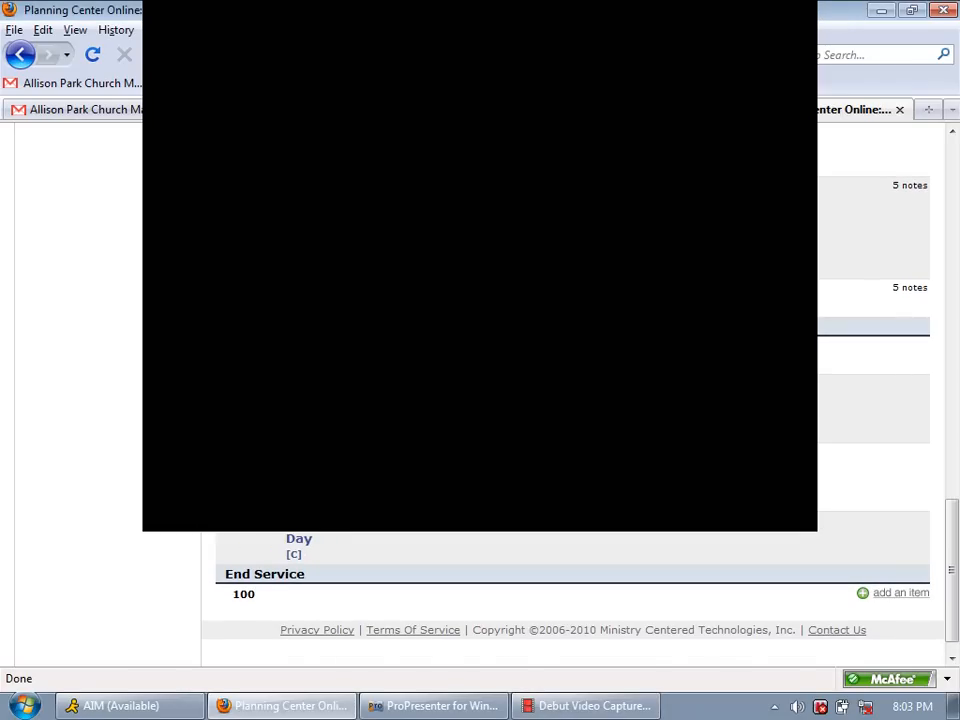
- Check the song order in the Planning Center plan and return to ProPresenter
{"action": "scroll", "scroll_direction": "down", "scroll_amount": 3}
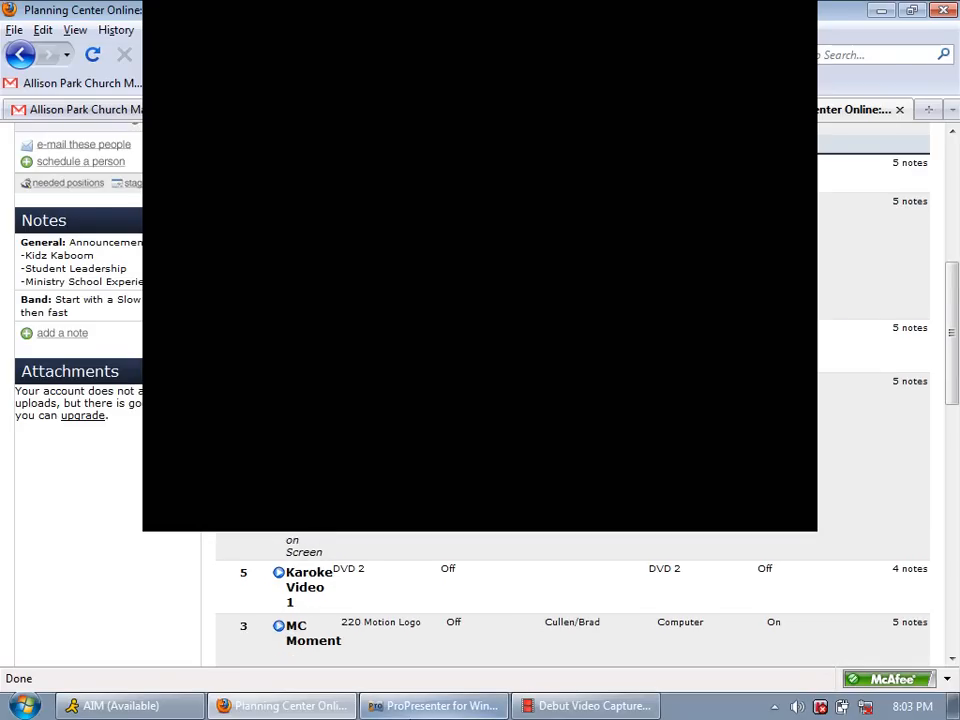
{"action": "left_click", "coordinate": [432, 706]}
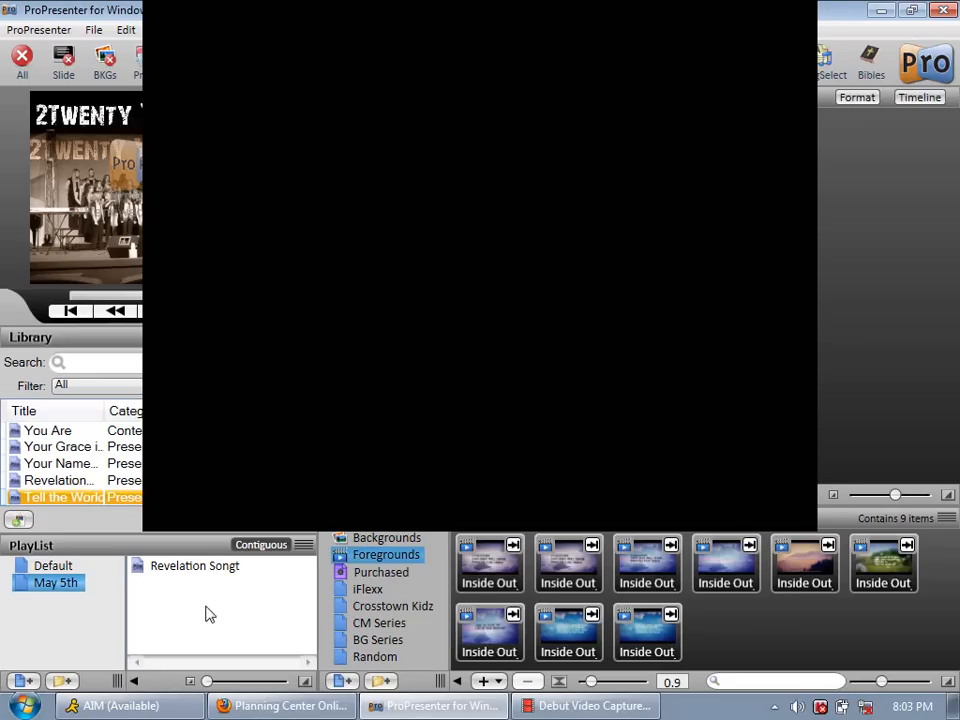
{"action": "mouse_move", "coordinate": [210, 600]}
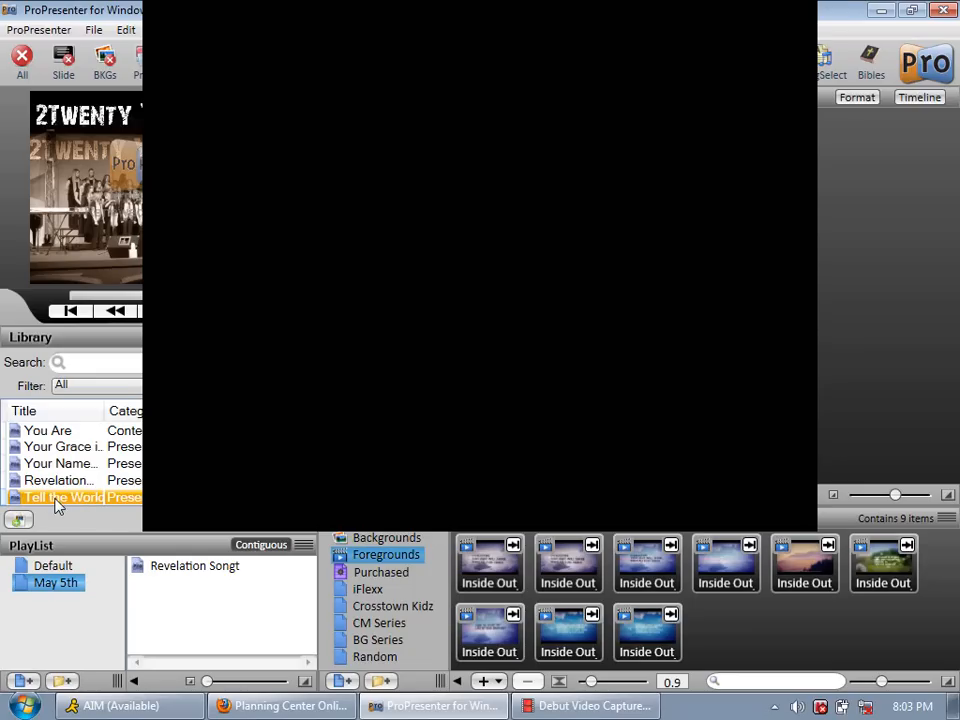
- Drag Tell the World into the May 5th playlist and view it and Revelation Songt
{"action": "left_click_drag", "start_coordinate": [60, 496], "coordinate": [190, 602]}
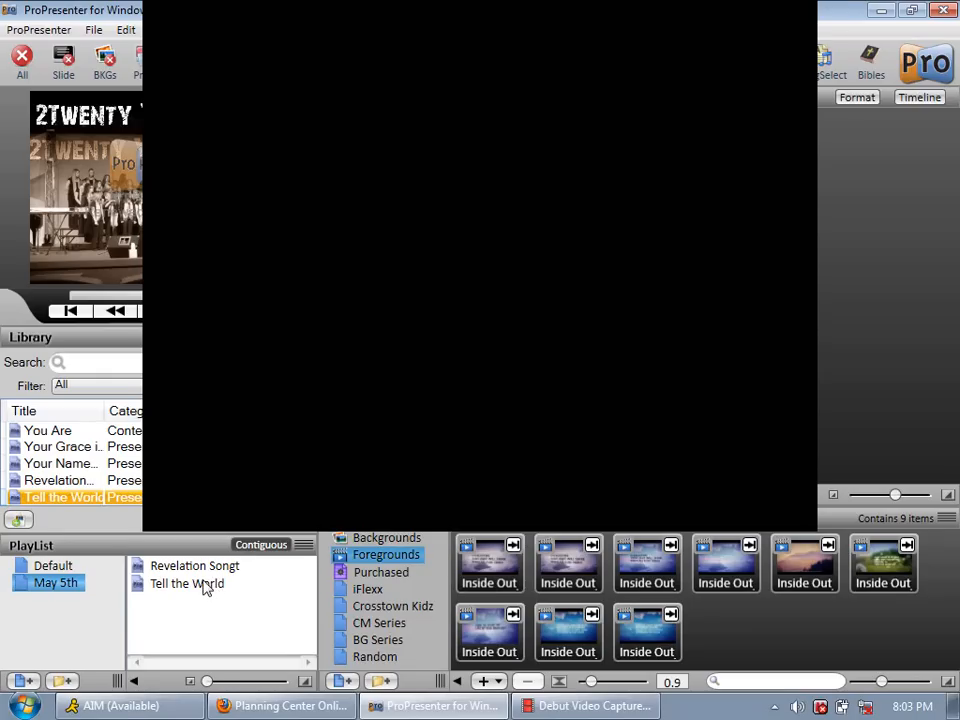
{"action": "left_click", "coordinate": [188, 584]}
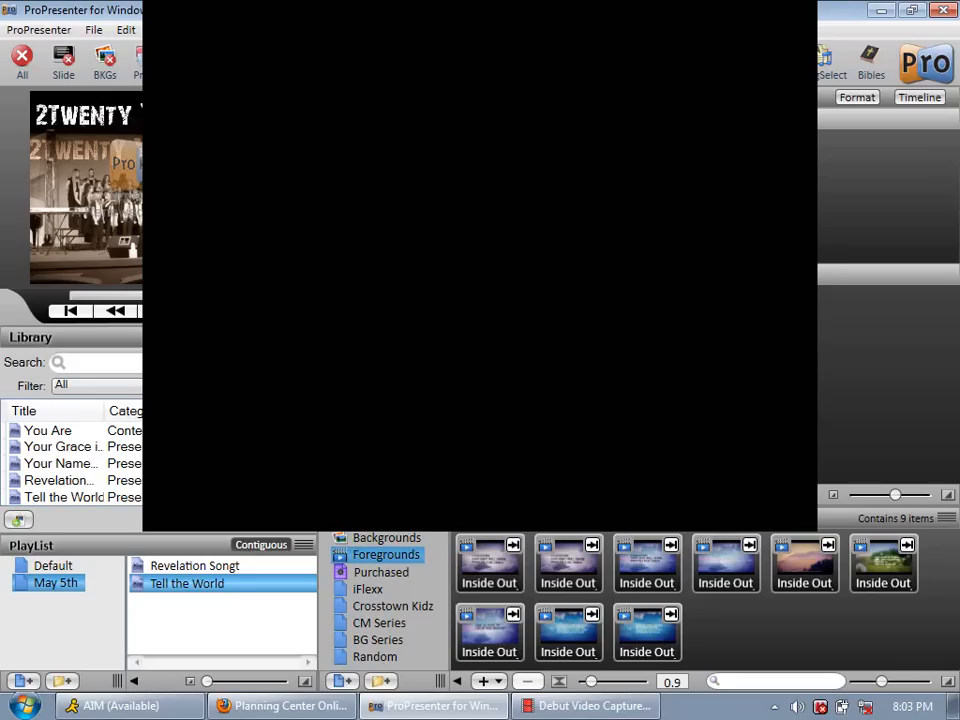
{"action": "left_click", "coordinate": [196, 564]}
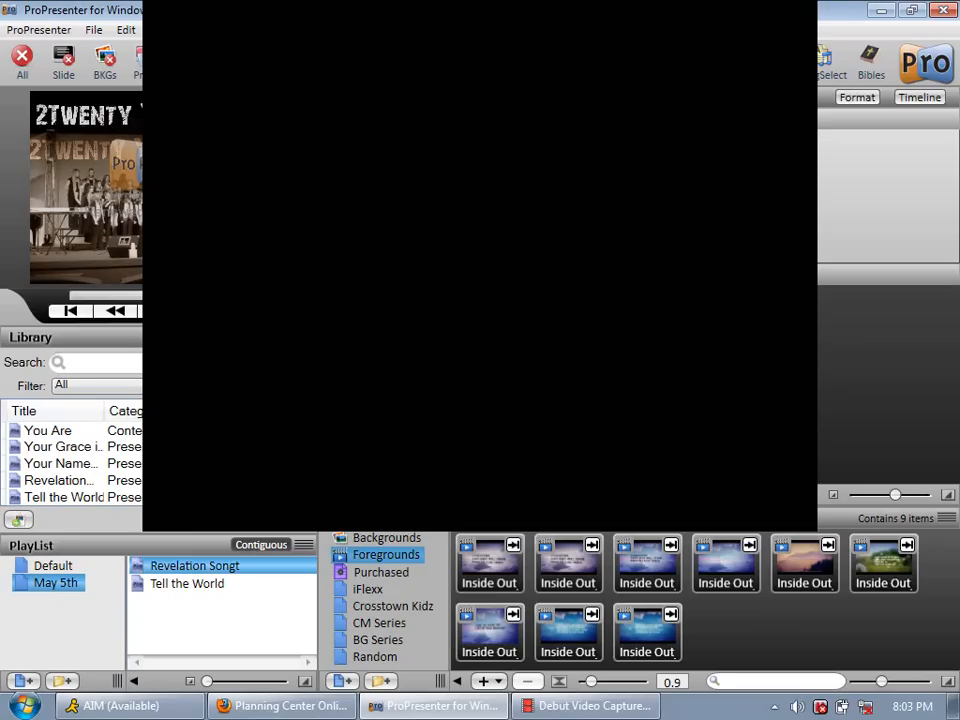
- Clear the live output to the logo, select Tell the World, and switch to Firefox
{"action": "left_click", "coordinate": [64, 60]}
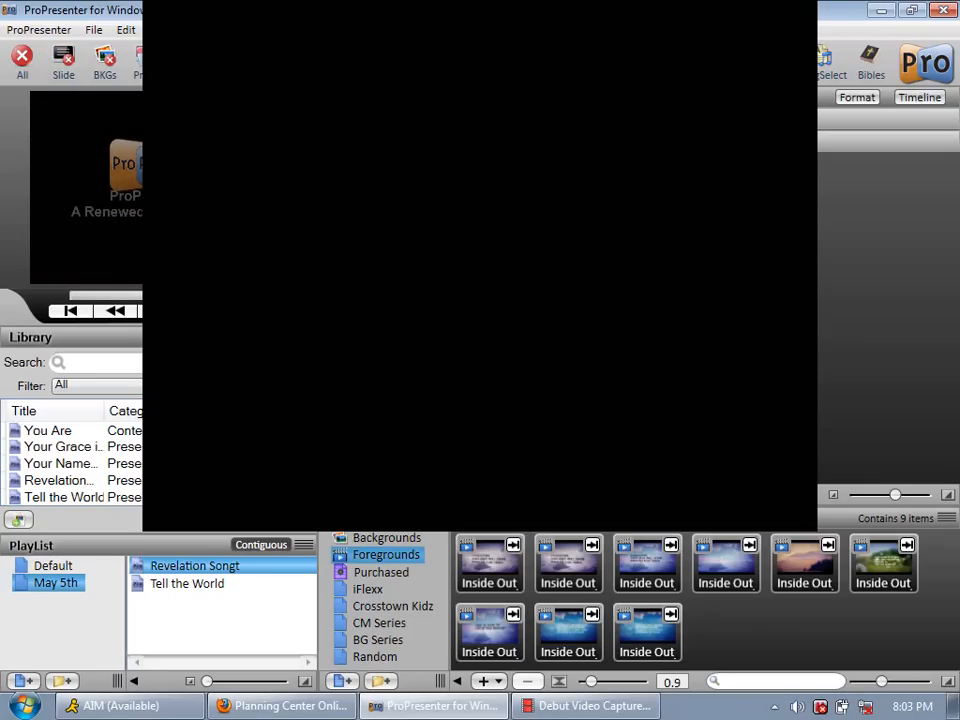
{"action": "left_click", "coordinate": [188, 584]}
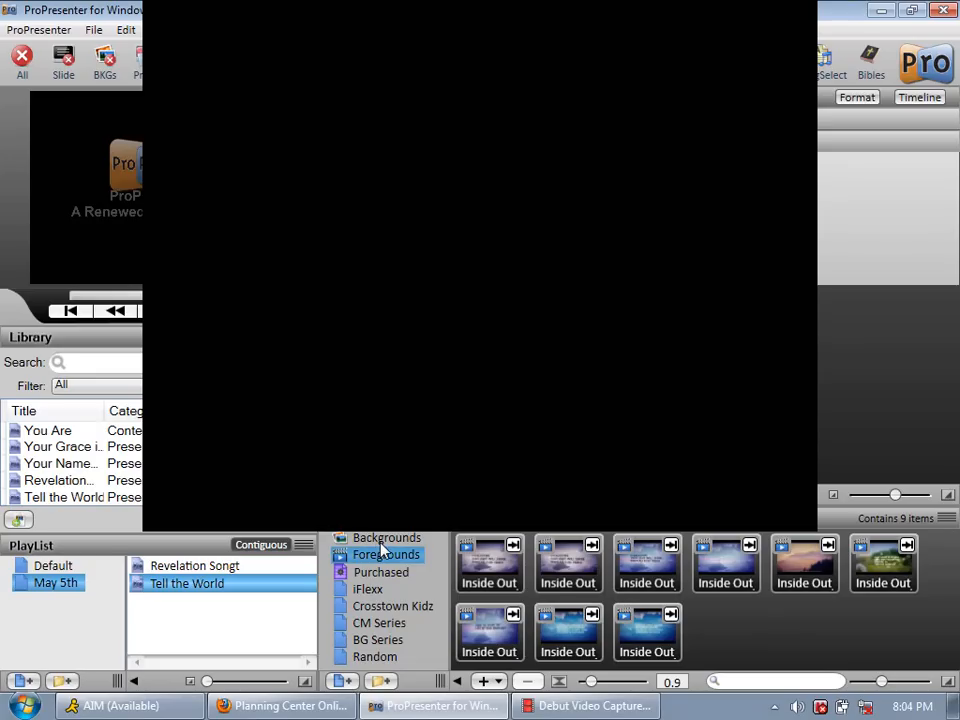
{"action": "left_click", "coordinate": [386, 538]}
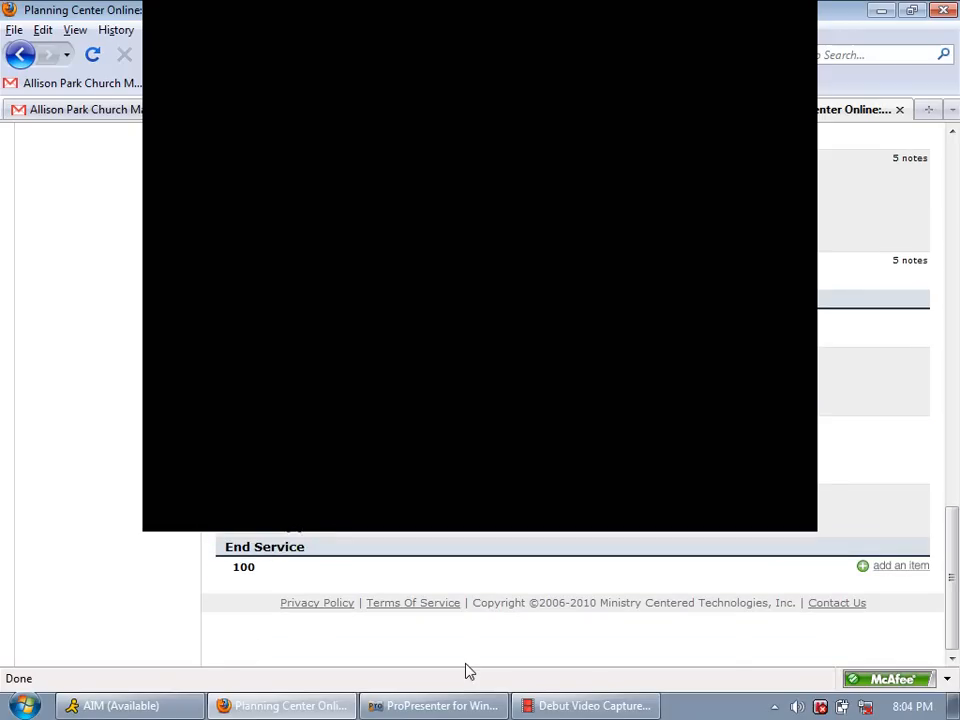
- Bring the ProPresenter window back in front from the taskbar
{"action": "left_click", "coordinate": [432, 704]}
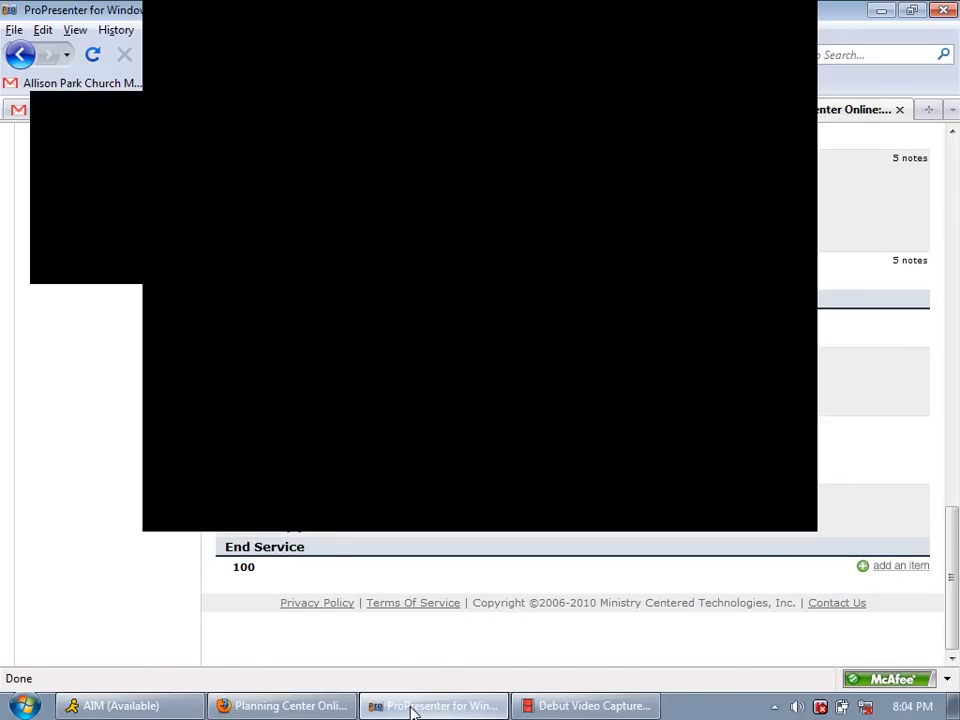
{"action": "left_click", "coordinate": [432, 704]}
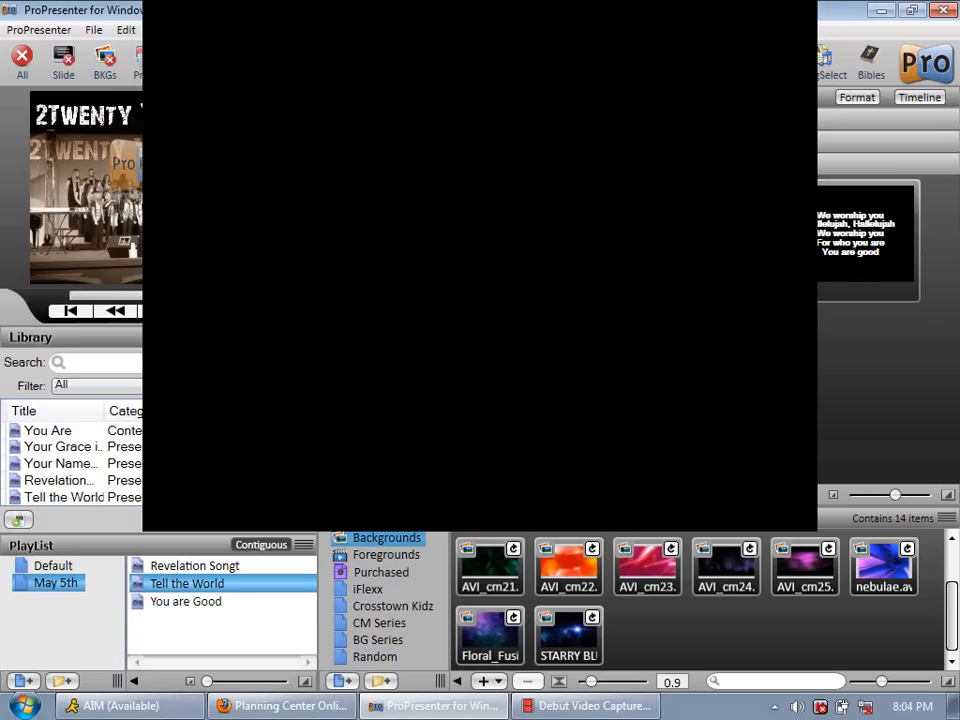
- Select You are Good in the playlist and apply the Floral background behind it
{"action": "left_click", "coordinate": [186, 600]}
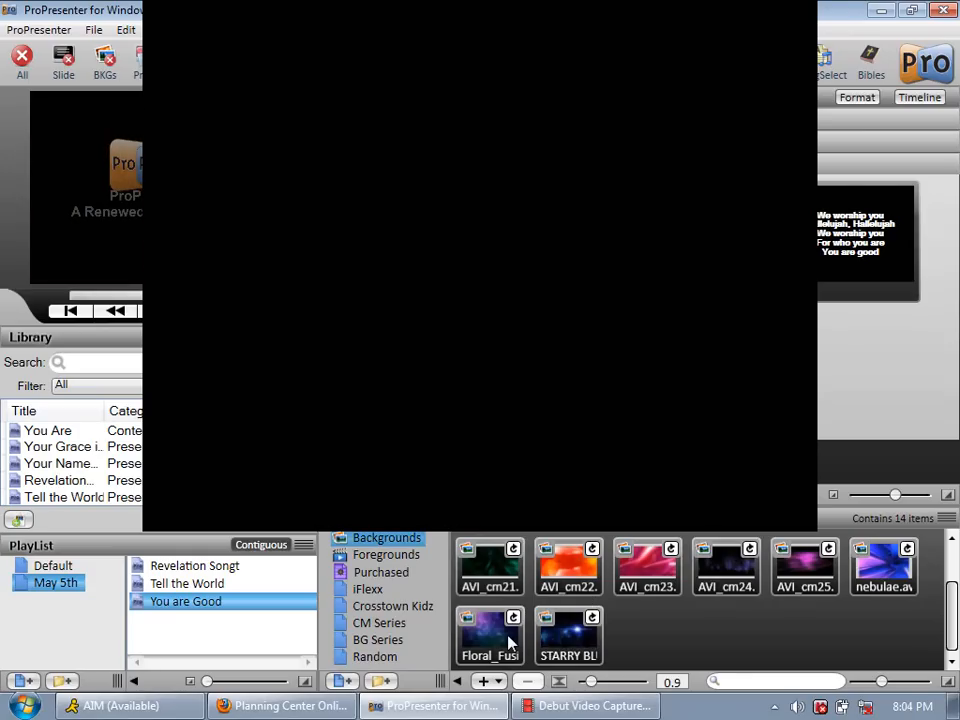
{"action": "left_click", "coordinate": [488, 636]}
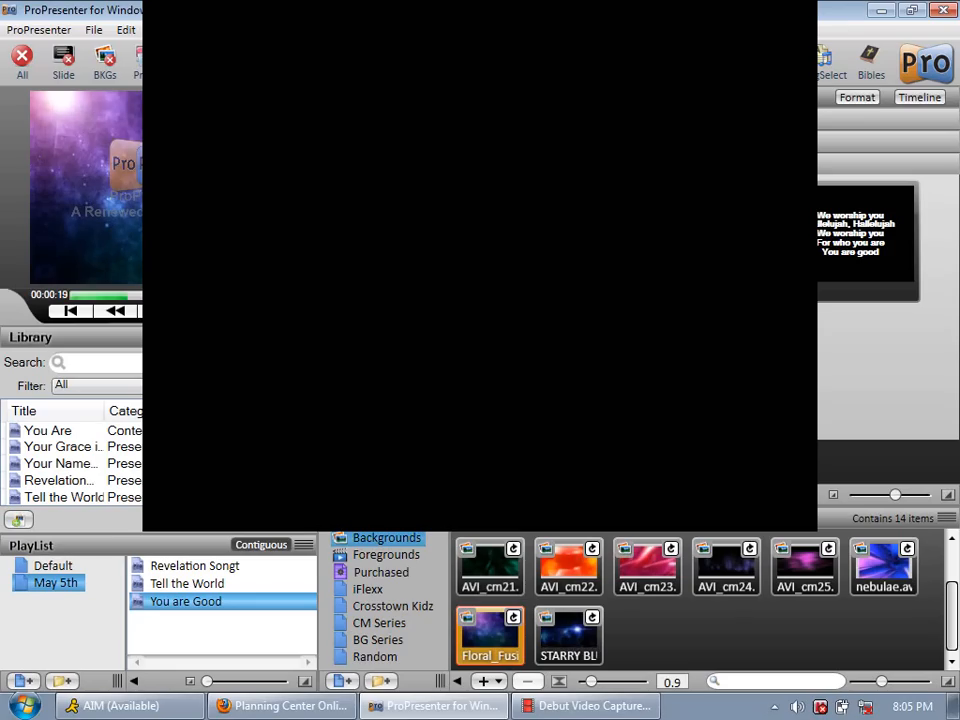
- Search the library for a song starting with 'Happ', then 'H'
{"action": "type", "text": "Happy"}
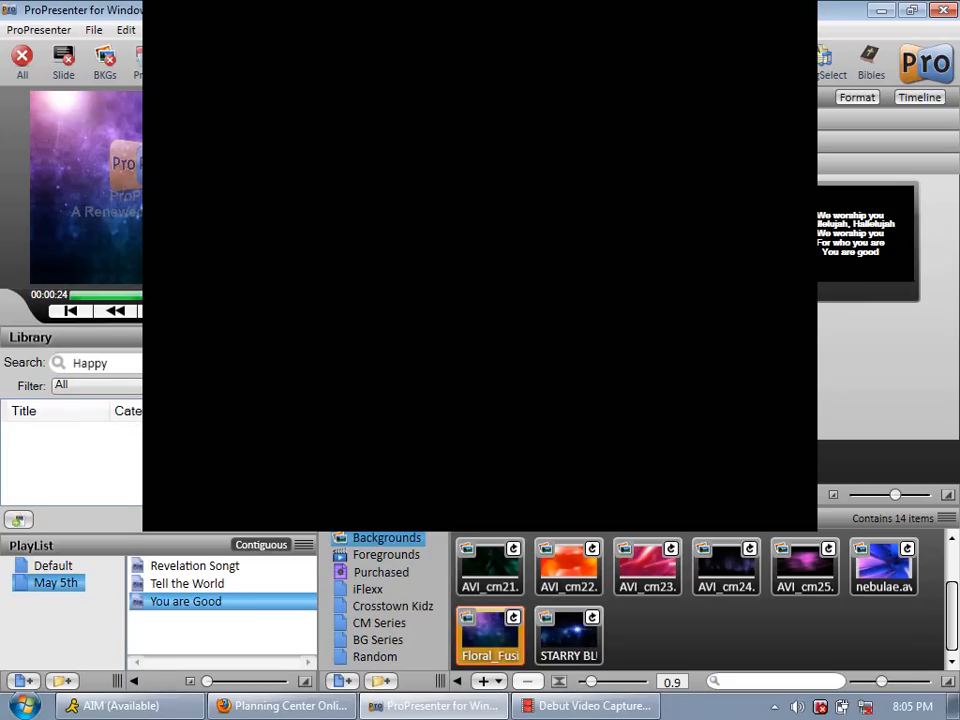
{"action": "type", "text": "H"}
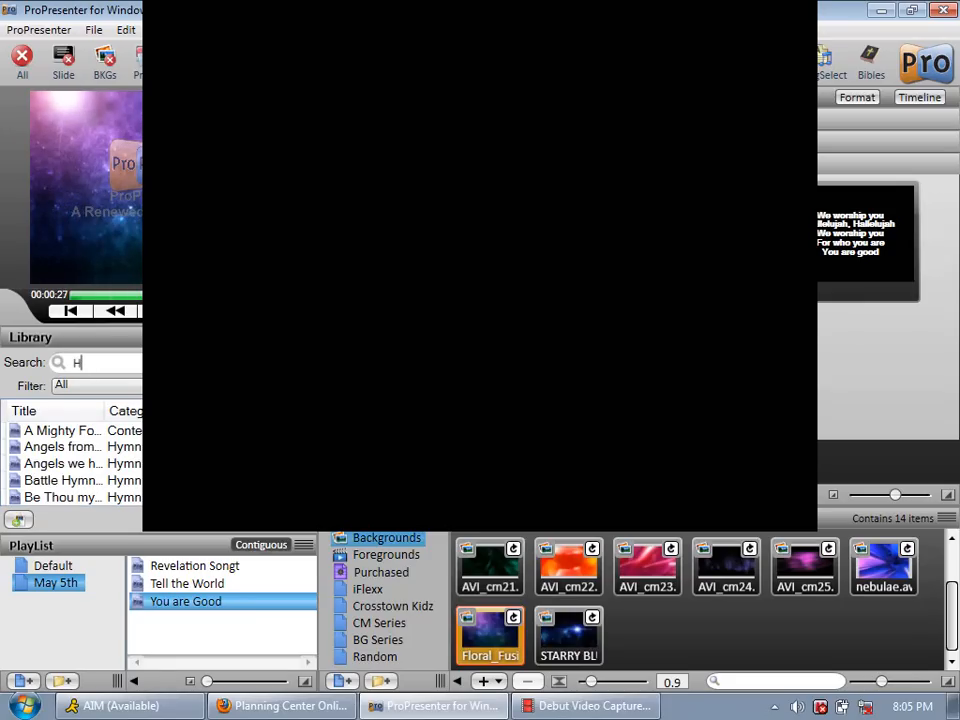